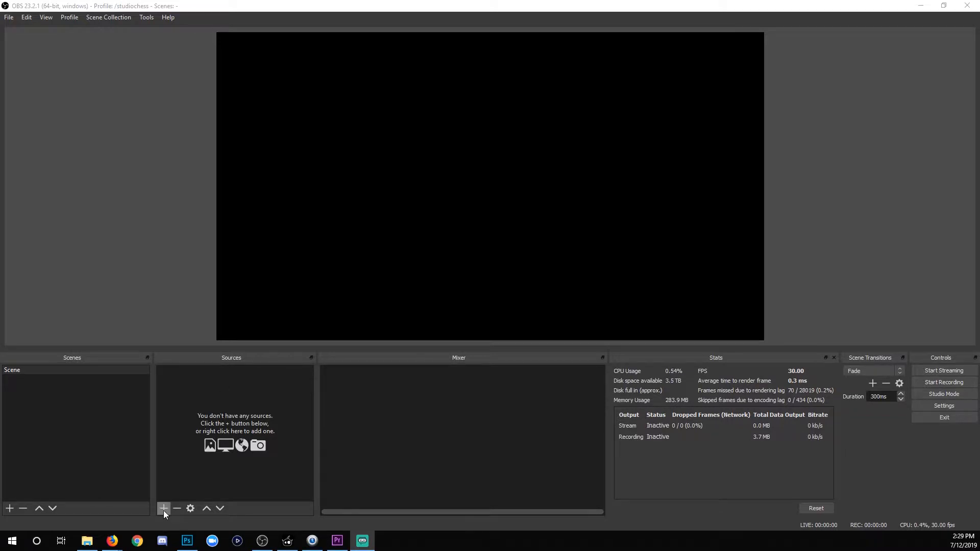
Step: Download obs-ndi-4.6.0-Windows.zip from the Assets of the obs-ndi 4.6.0 release page
left_click(162, 508)
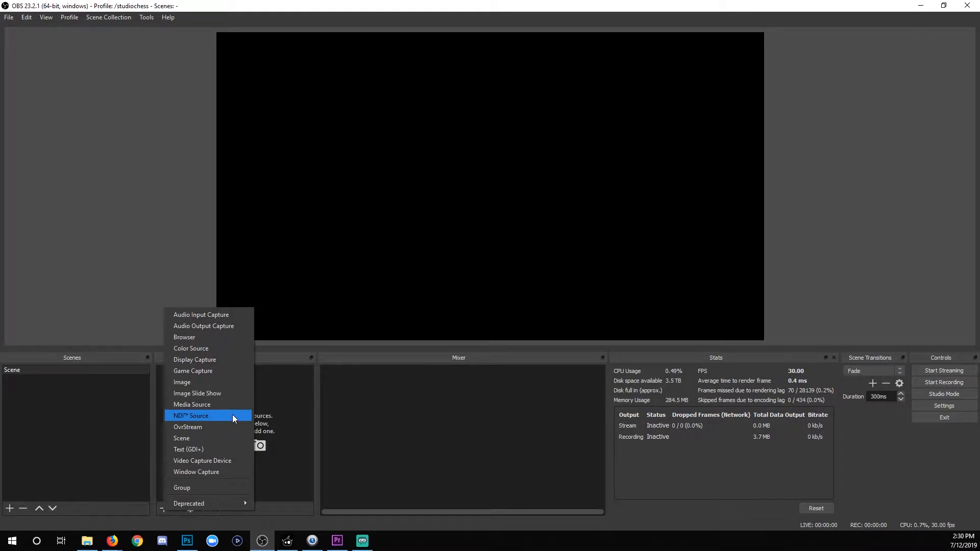
mouse_move(610, 431)
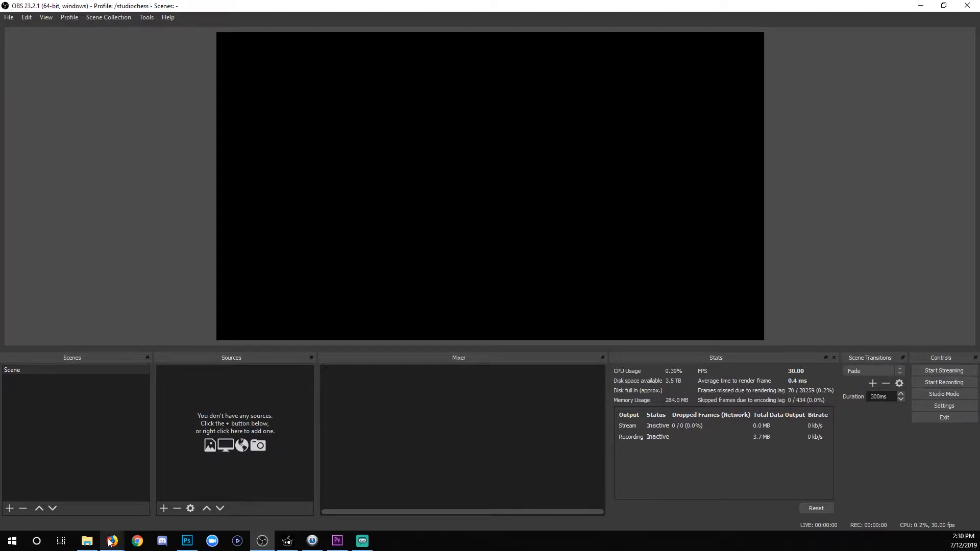
left_click(111, 541)
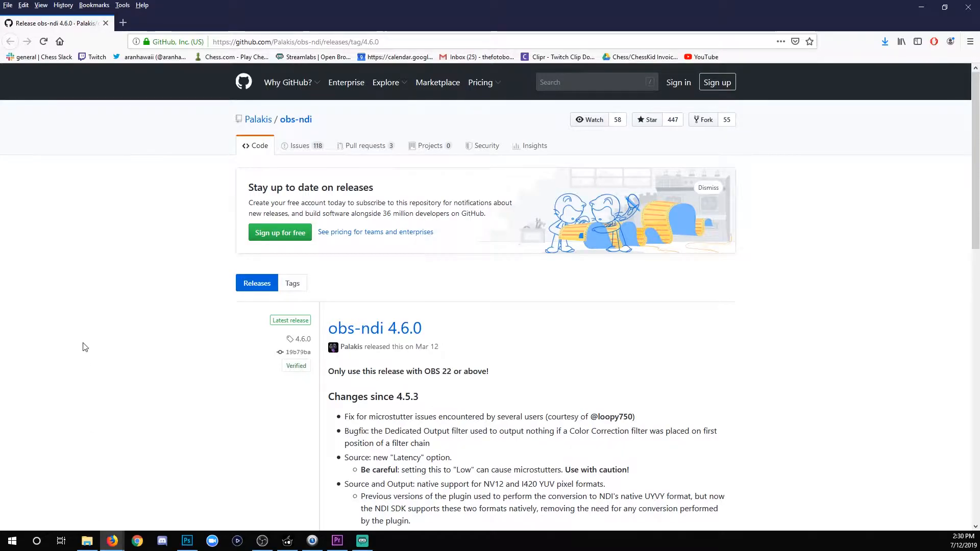
mouse_move(122, 220)
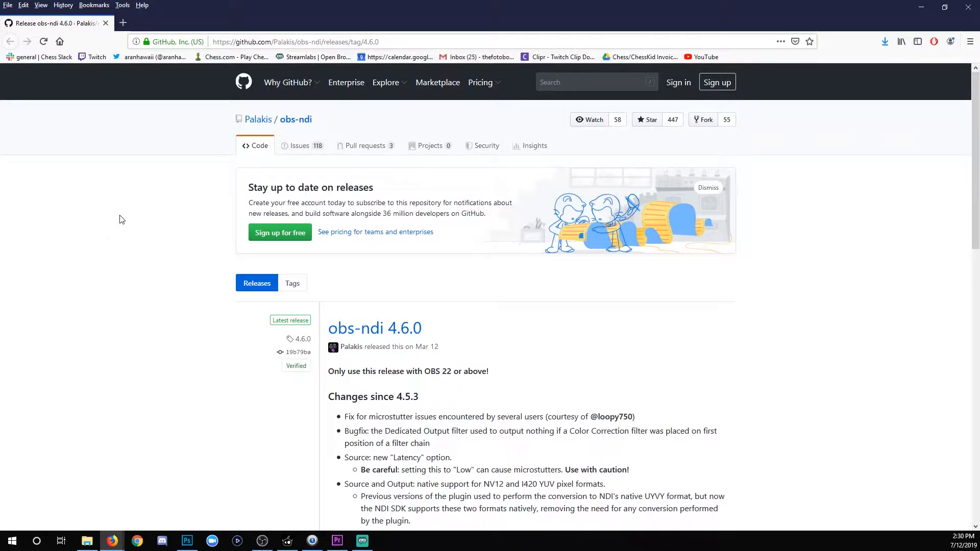
mouse_move(140, 238)
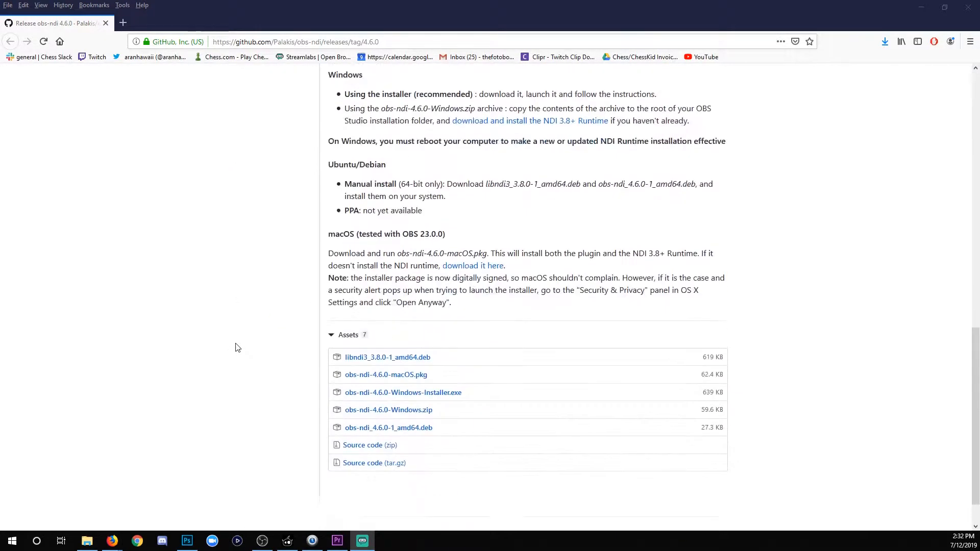
scroll("down", 3)
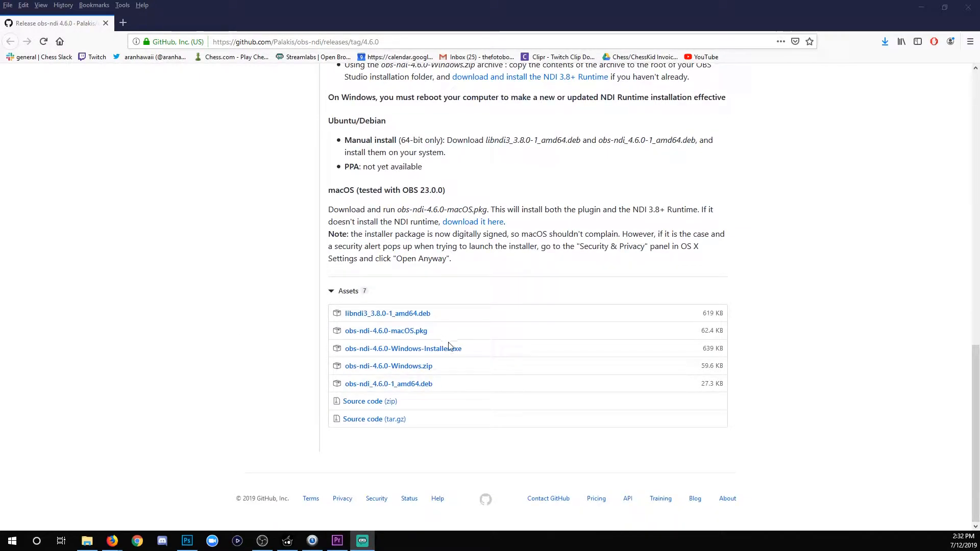
mouse_move(388, 366)
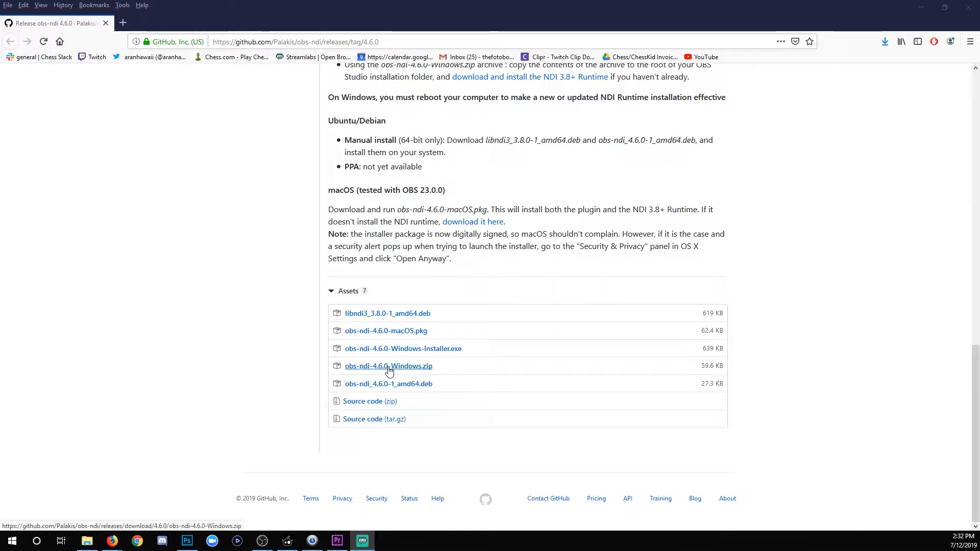
left_click(388, 366)
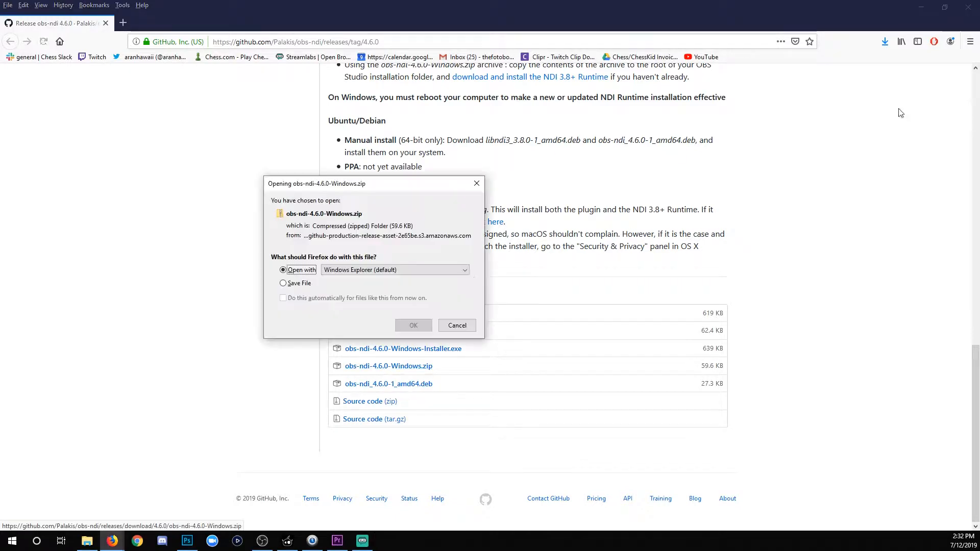
Step: Open the downloaded obs-ndi zip in File Explorer, showing data and obs-plugins, in two windows
left_click(457, 326)
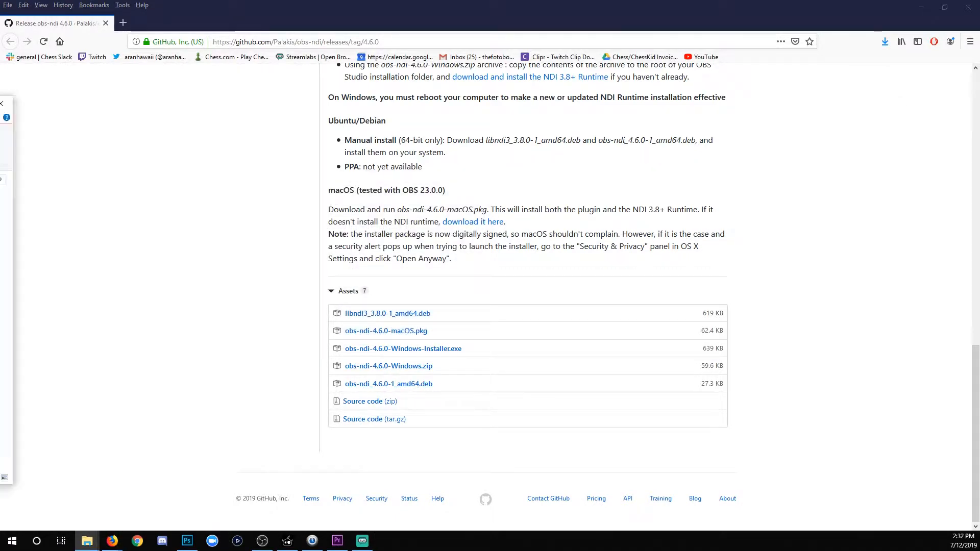
left_click(387, 365)
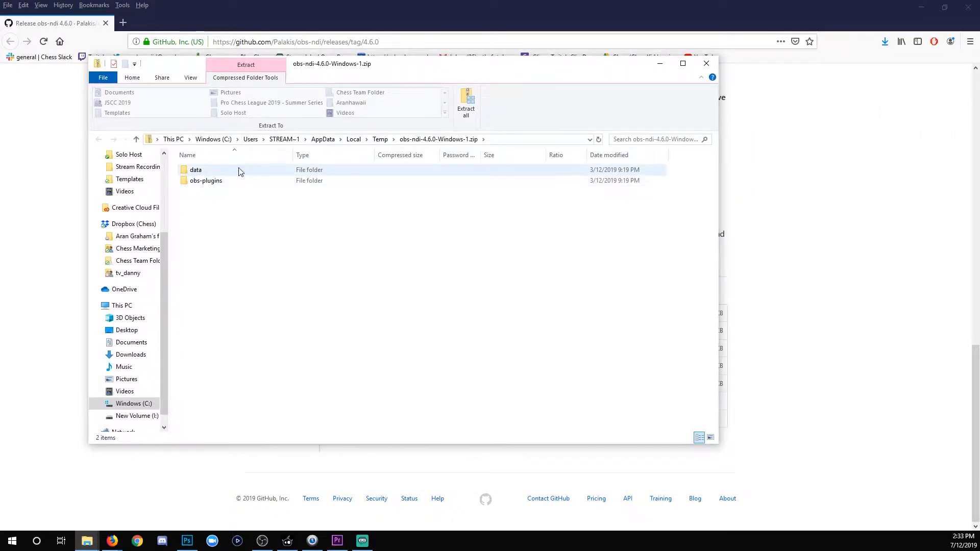
left_click(206, 181)
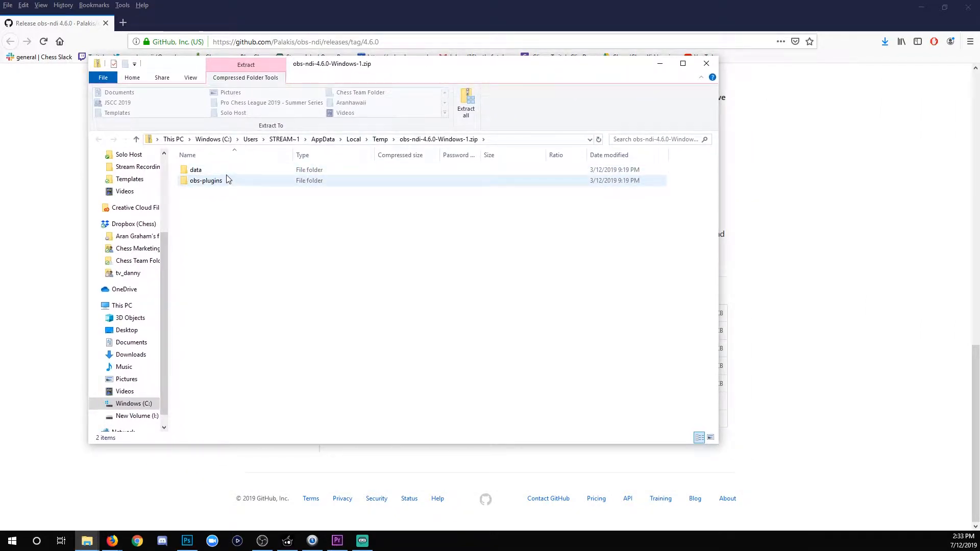
left_click(195, 170)
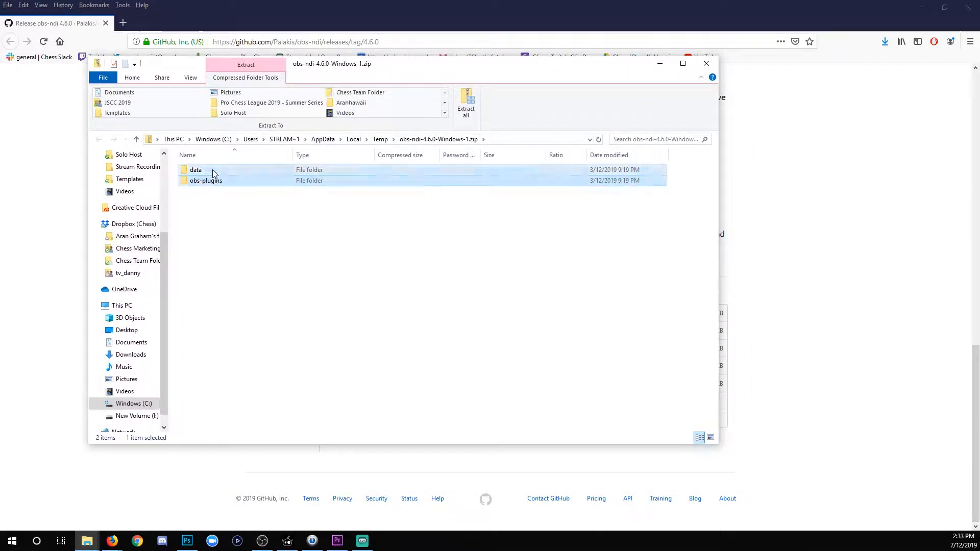
left_click(195, 170)
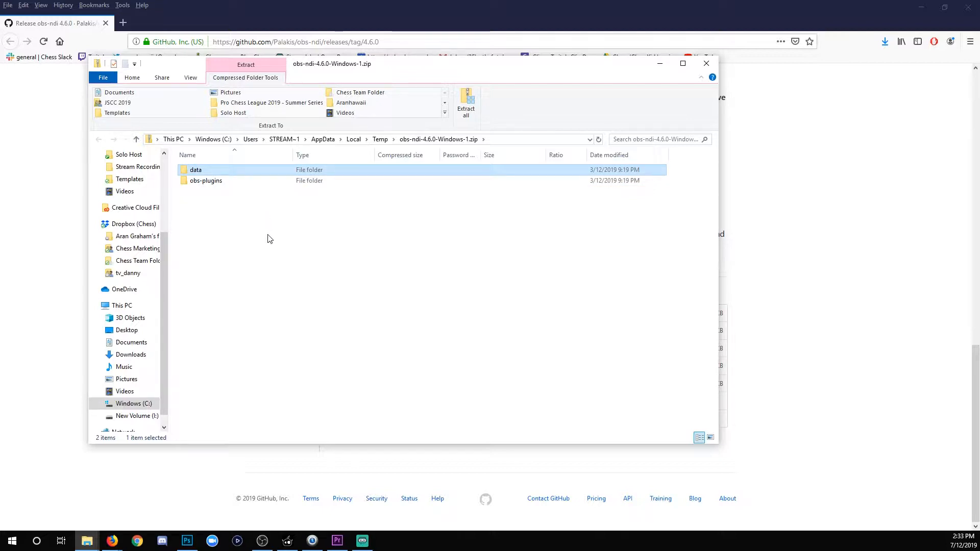
left_click(102, 77)
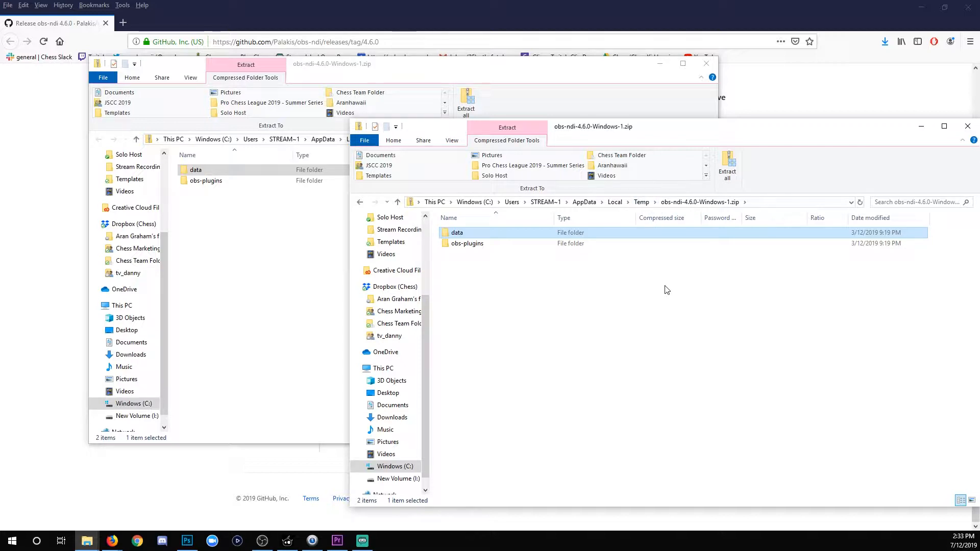
Step: Browse the second window to C:\Program Files\obs-studio, alongside the zip window
left_click(393, 466)
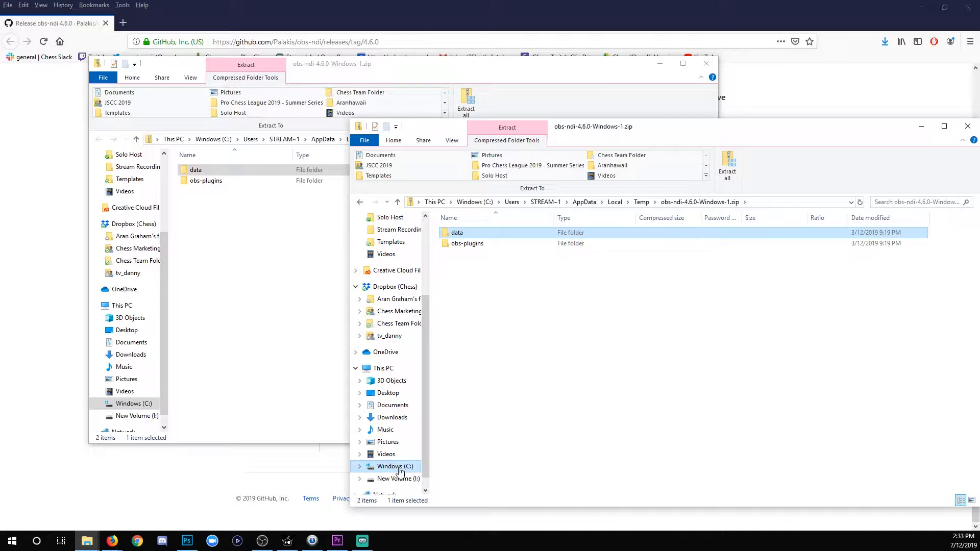
left_click(393, 467)
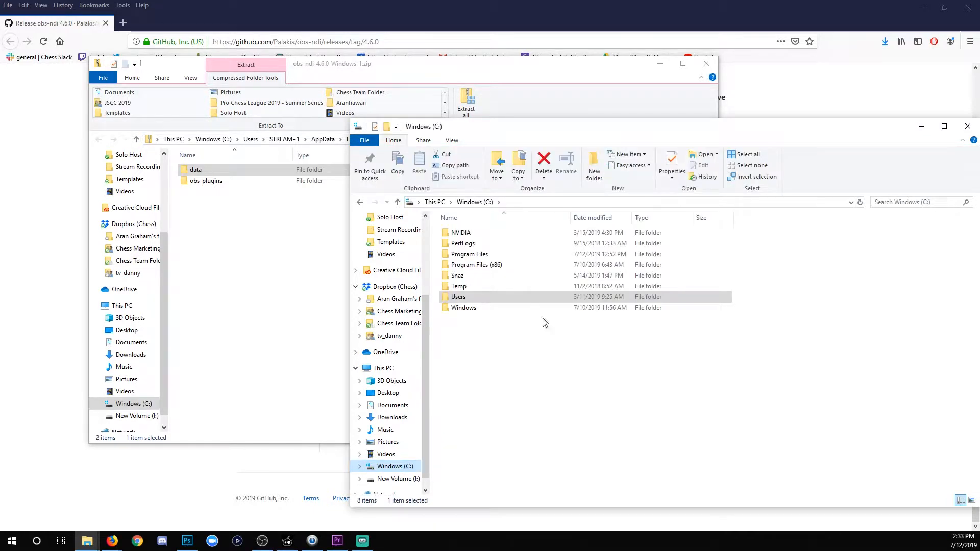
double_click(469, 254)
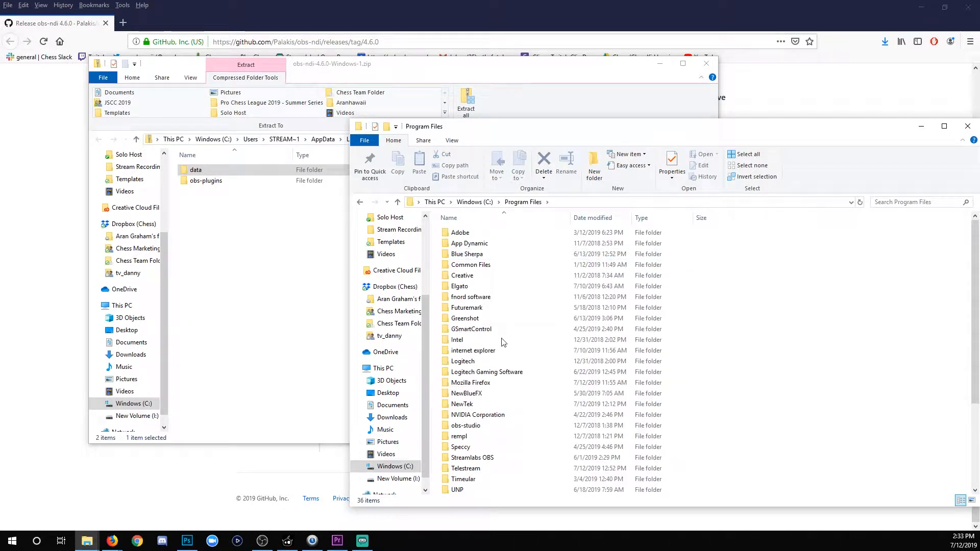
mouse_move(466, 426)
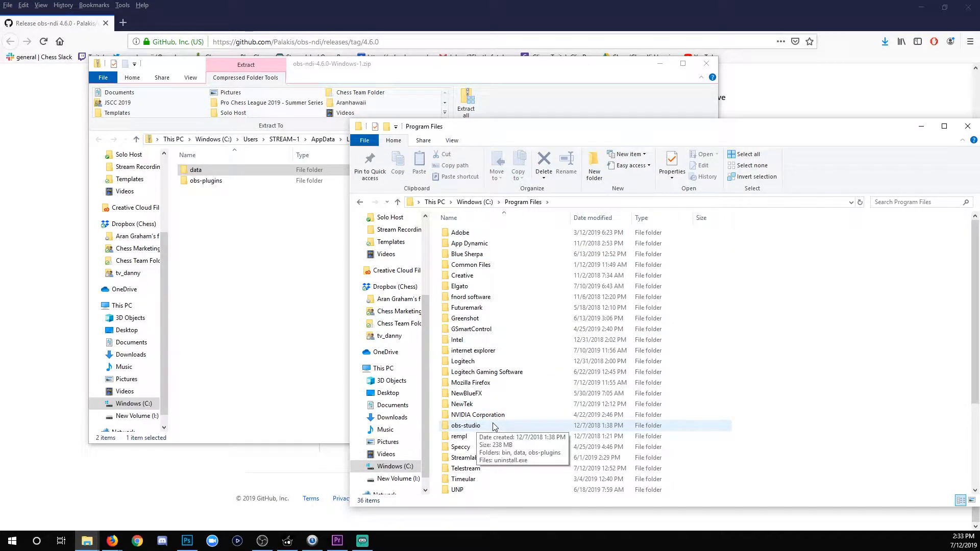
double_click(465, 426)
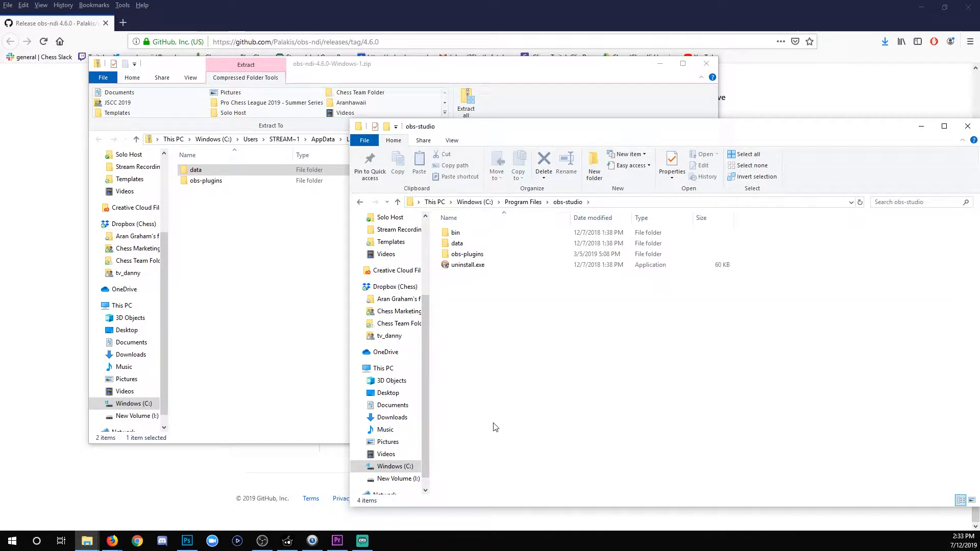
left_click(205, 181)
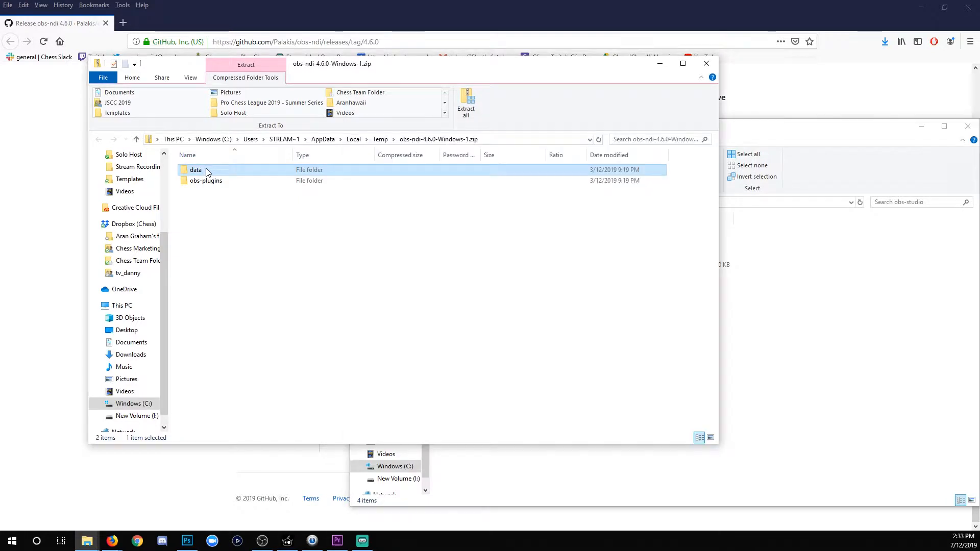
Step: Copy the zip's data\obs-plugins\obs-ndi folder and open OBS Studio's data\obs-plugins folder
double_click(196, 170)
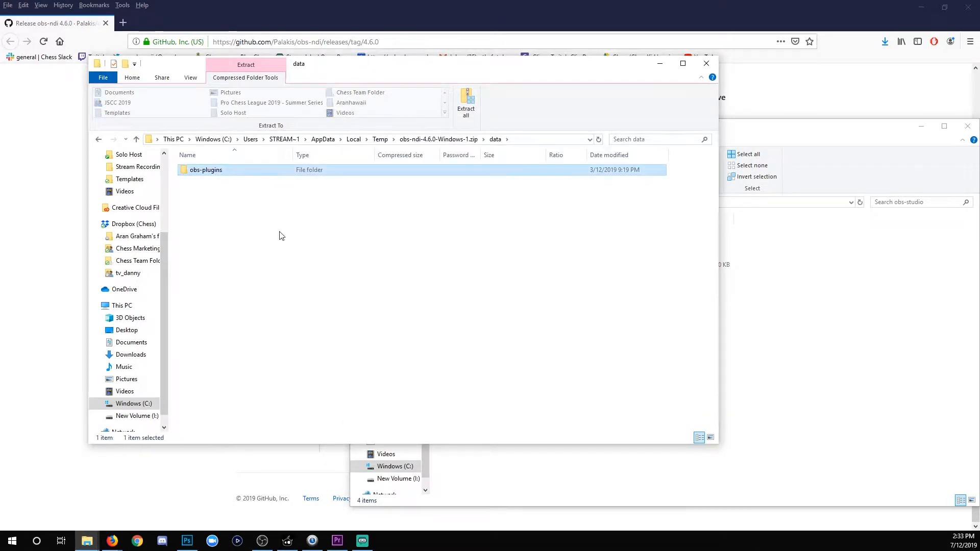
double_click(206, 170)
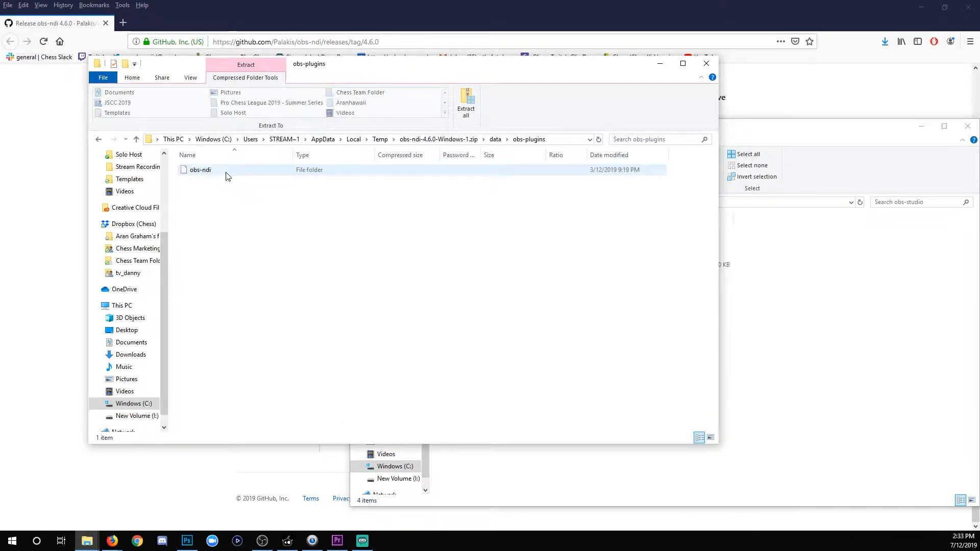
right_click(200, 169)
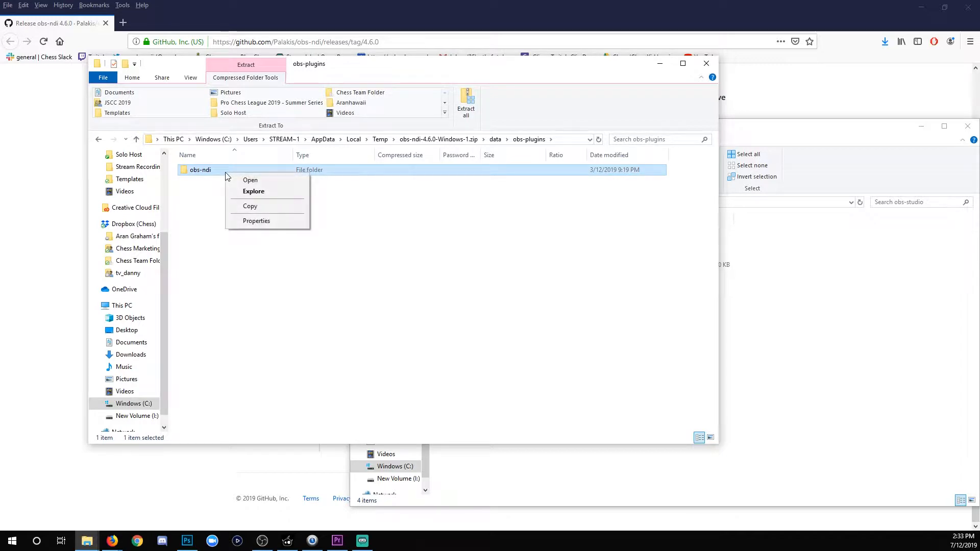
left_click(628, 267)
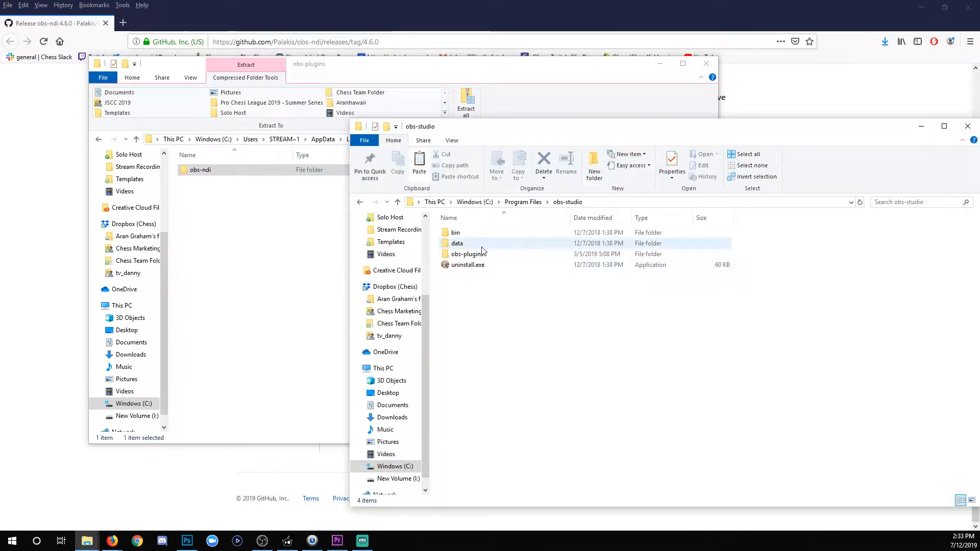
double_click(457, 243)
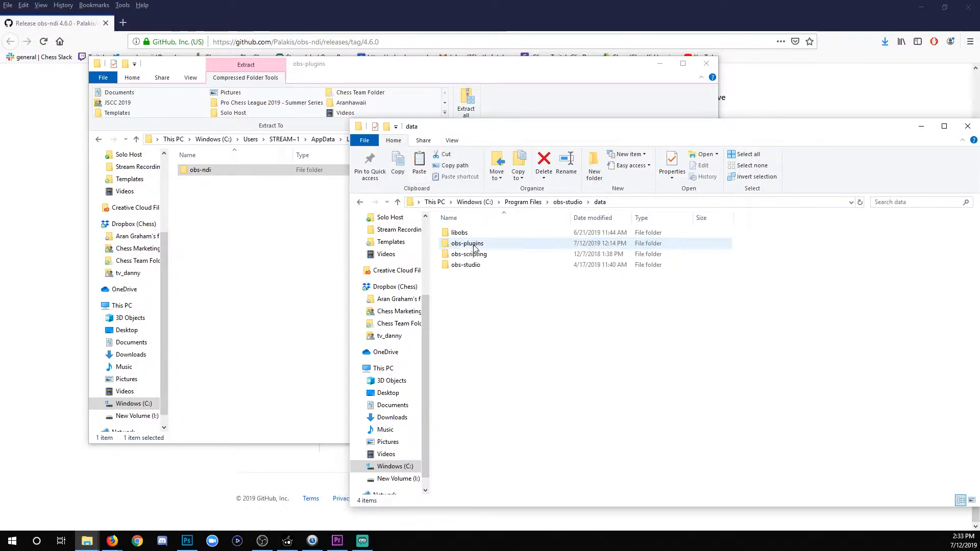
double_click(468, 243)
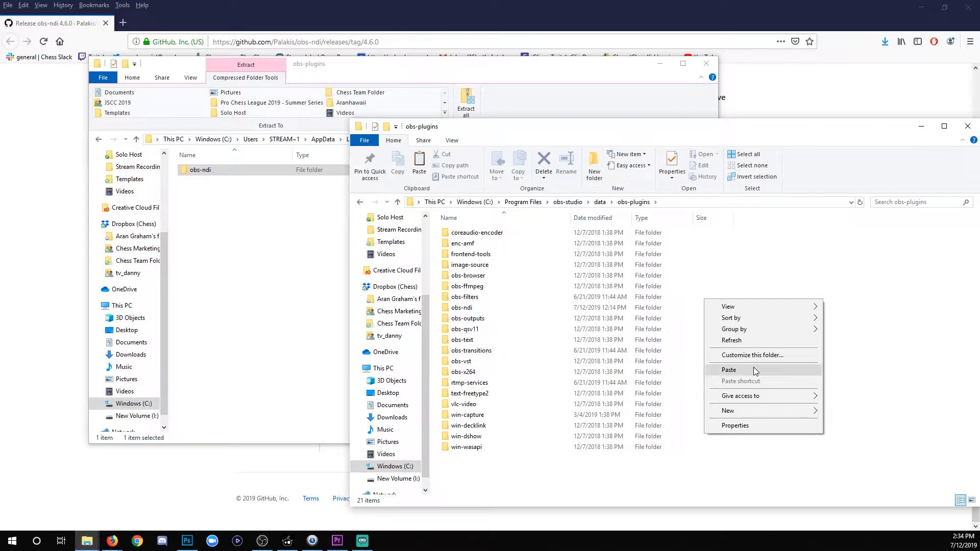
mouse_move(699, 287)
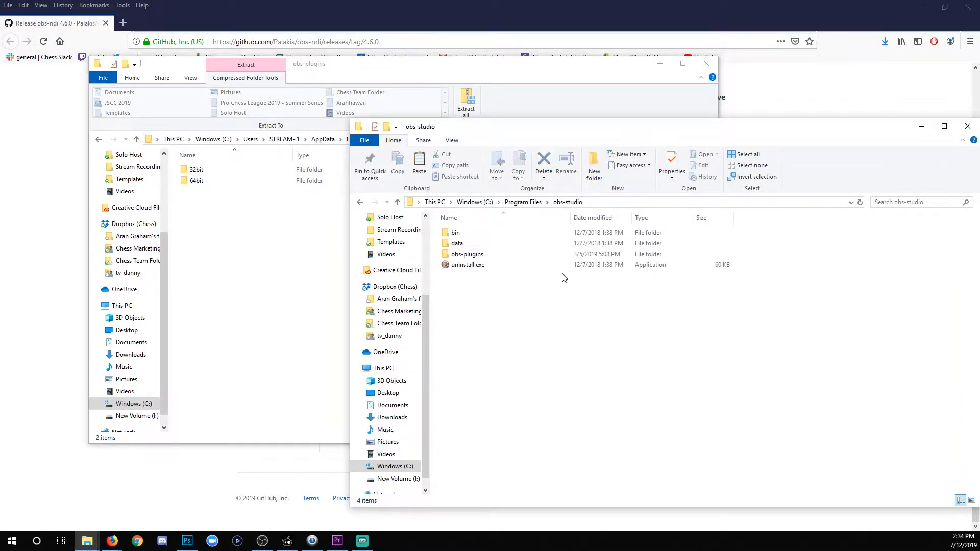
Step: Paste the zip's 32bit obs-ndi.dll into obs-studio\obs-plugins\32bit, then copy the 64bit dll
double_click(468, 254)
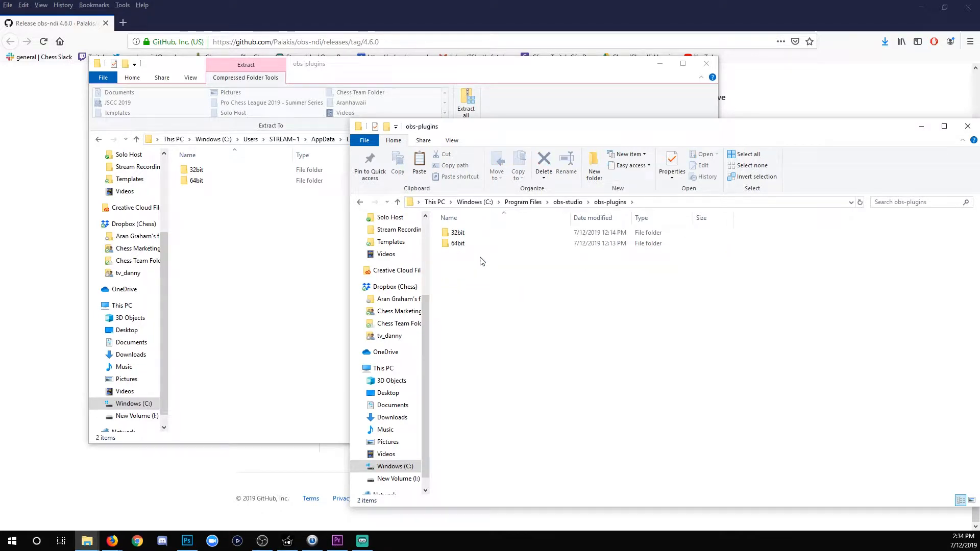
left_click(457, 243)
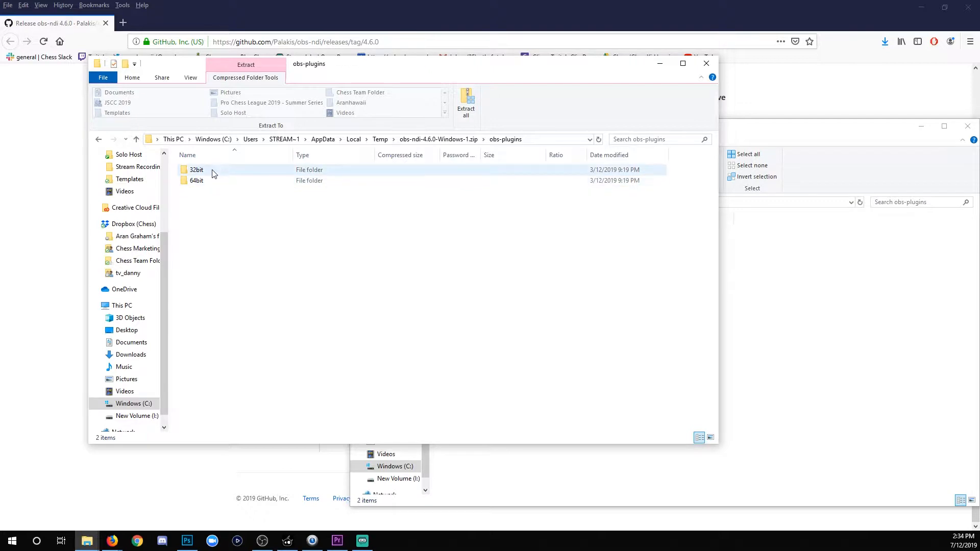
right_click(200, 170)
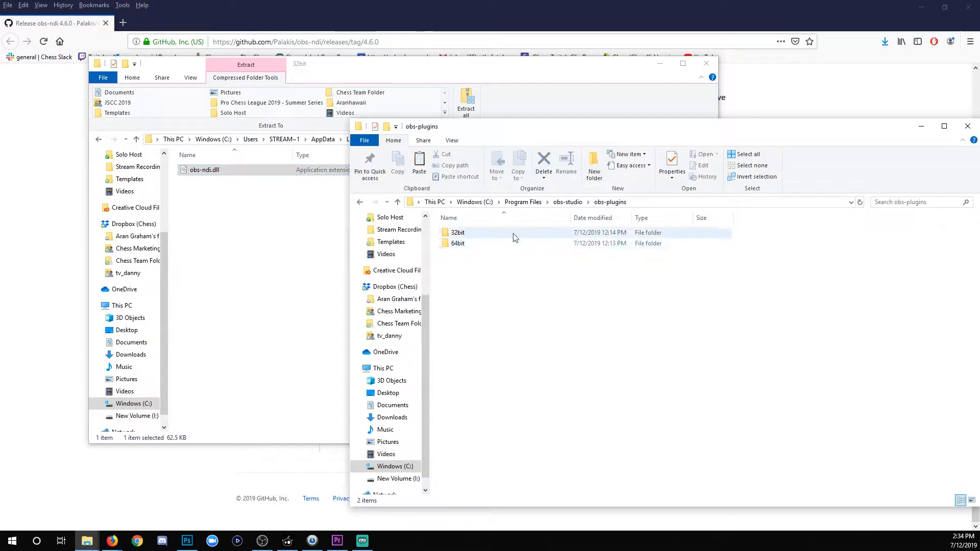
double_click(457, 232)
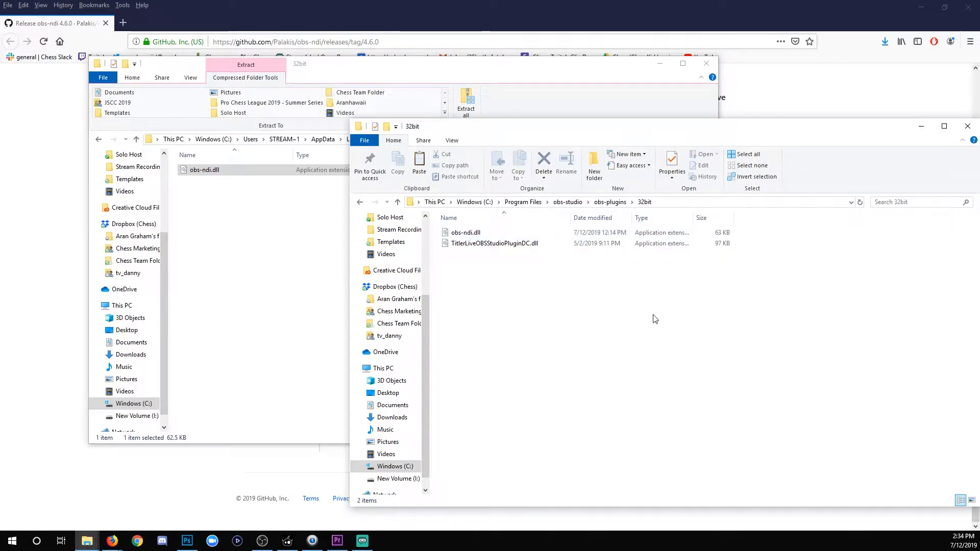
right_click(654, 292)
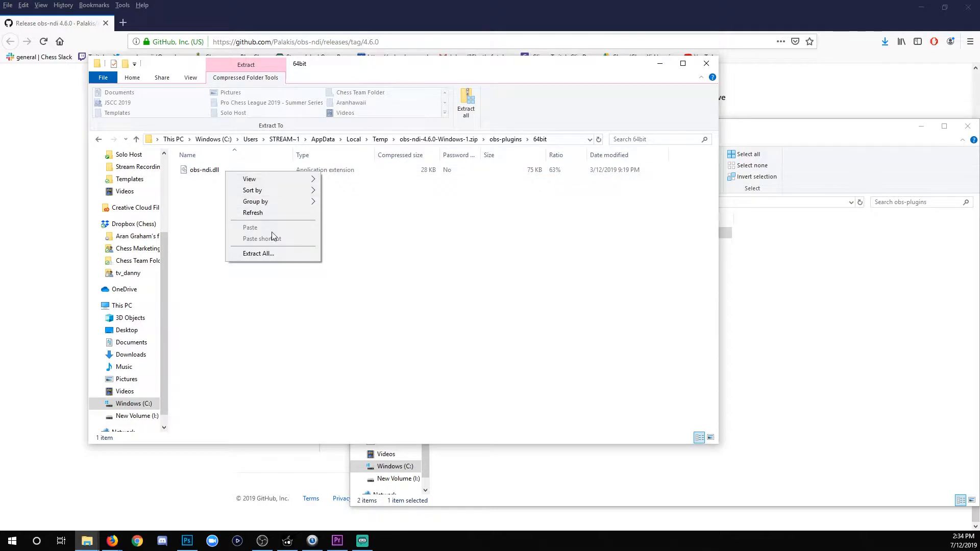
right_click(204, 170)
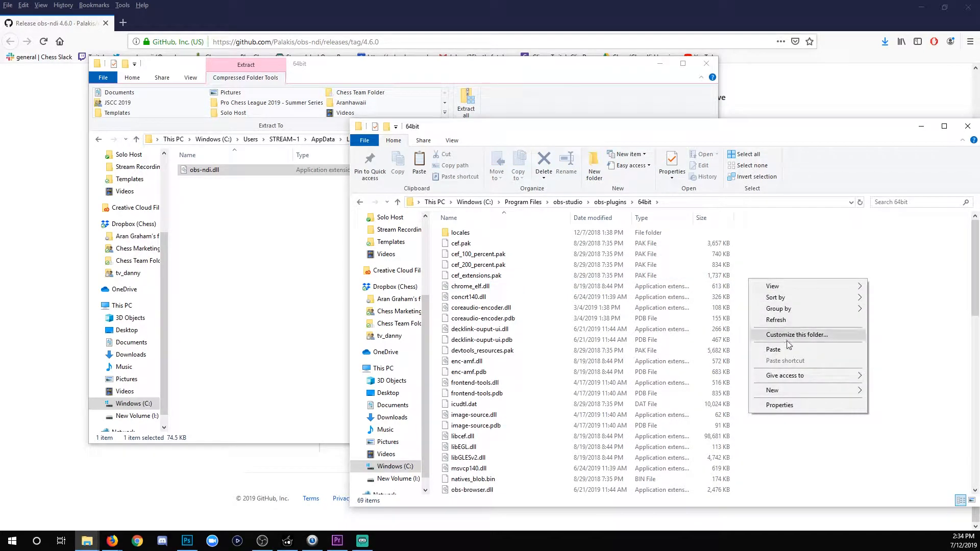
mouse_move(820, 268)
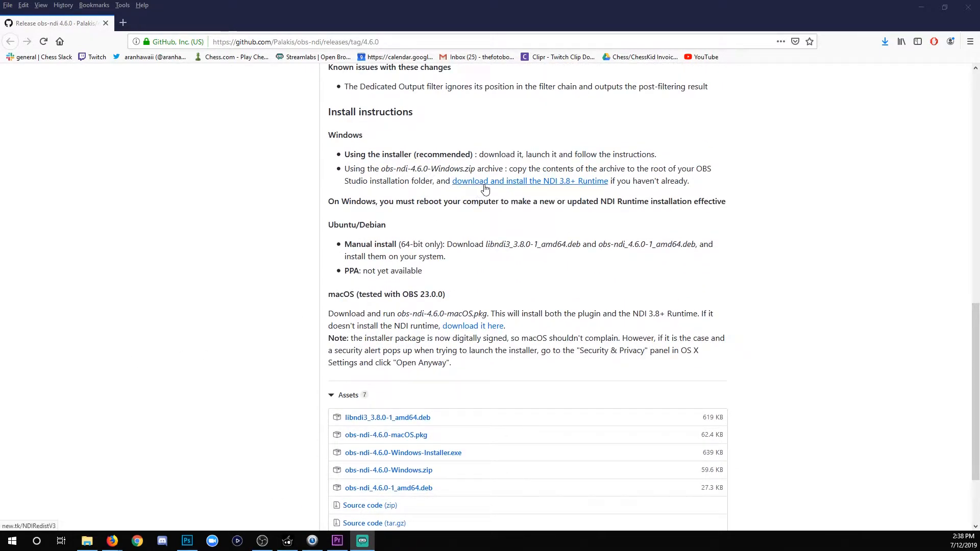
mouse_move(567, 189)
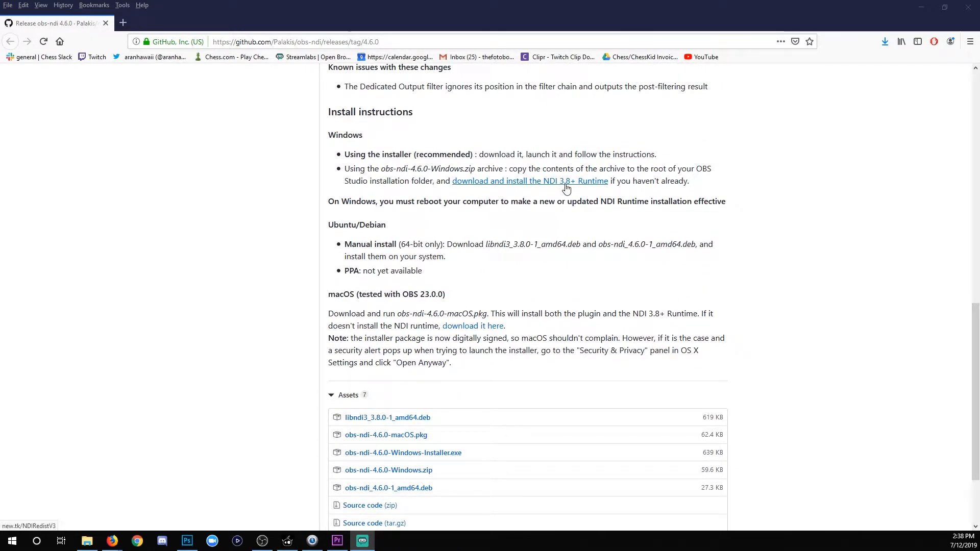
mouse_move(578, 189)
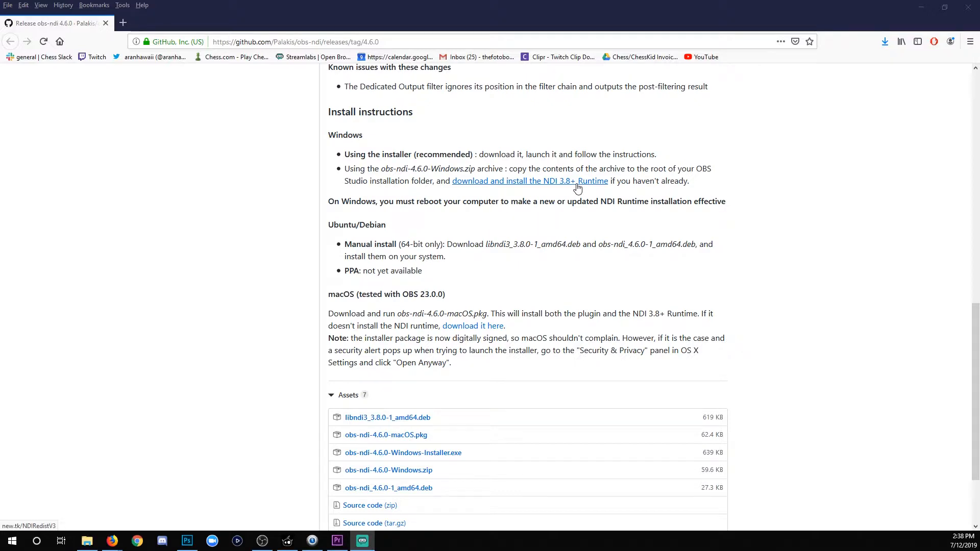
Step: Request the NDI 3.8 Runtime installer, dismiss its save prompt, and return to OBS
left_click(530, 181)
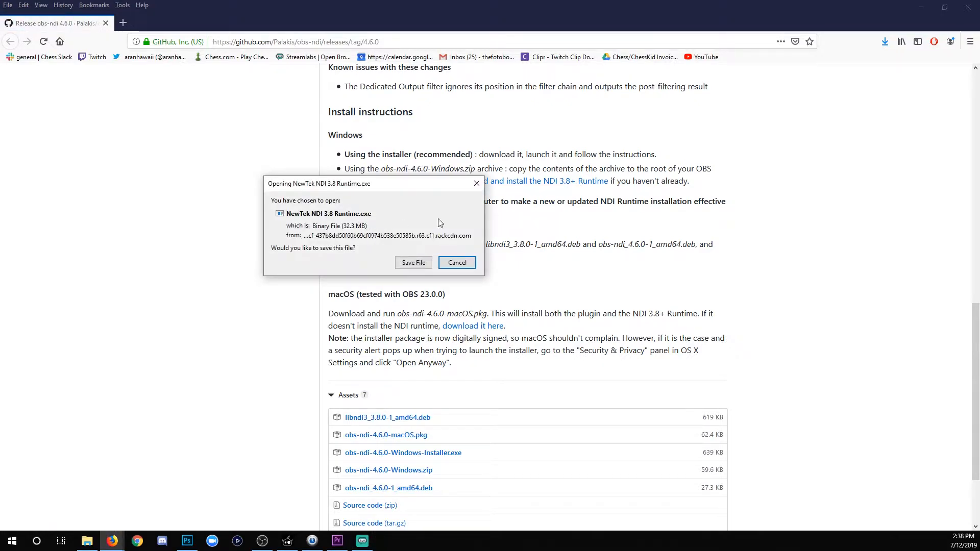
mouse_move(476, 184)
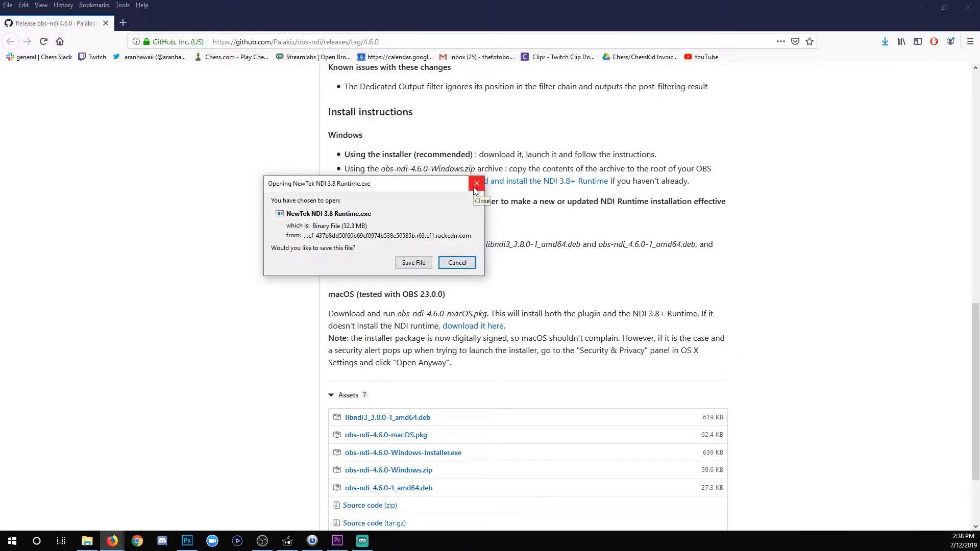
left_click(476, 183)
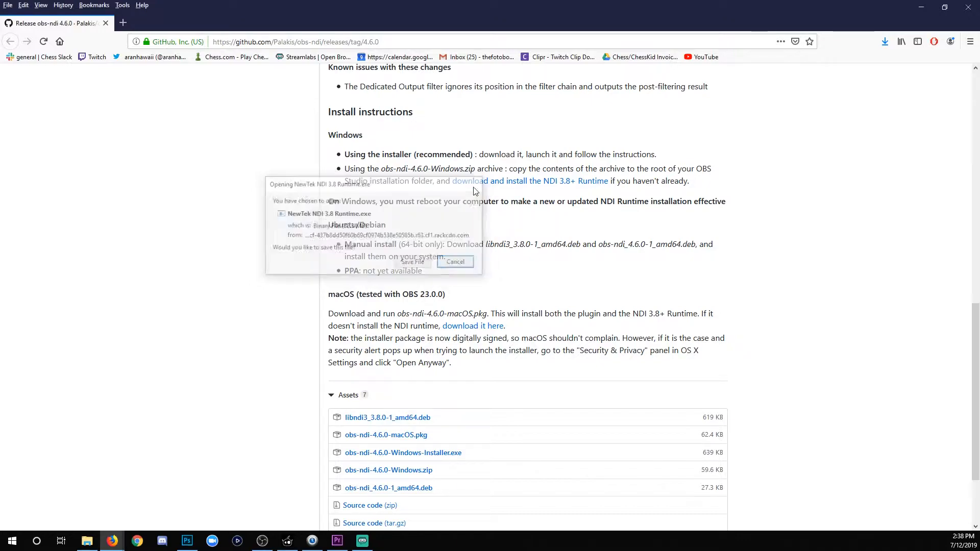
left_click(361, 540)
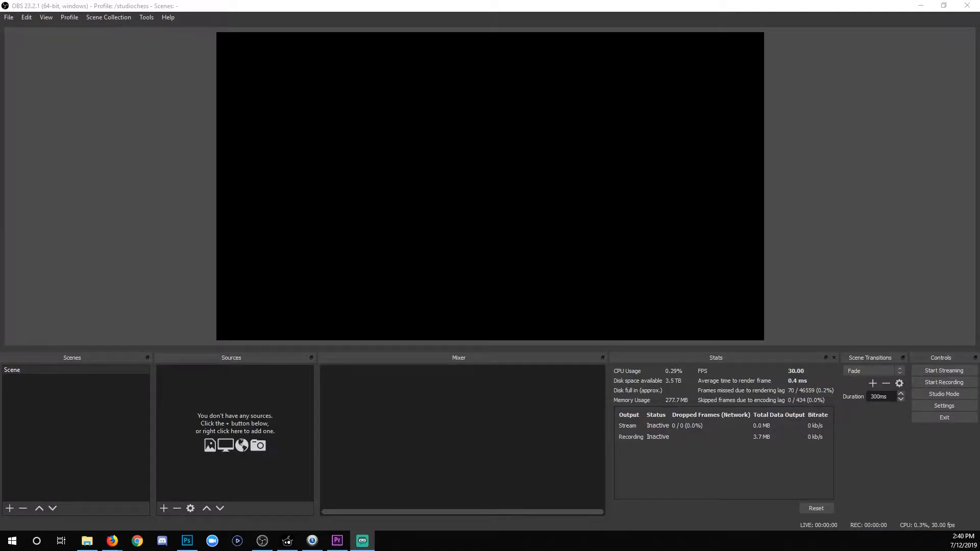
mouse_move(154, 97)
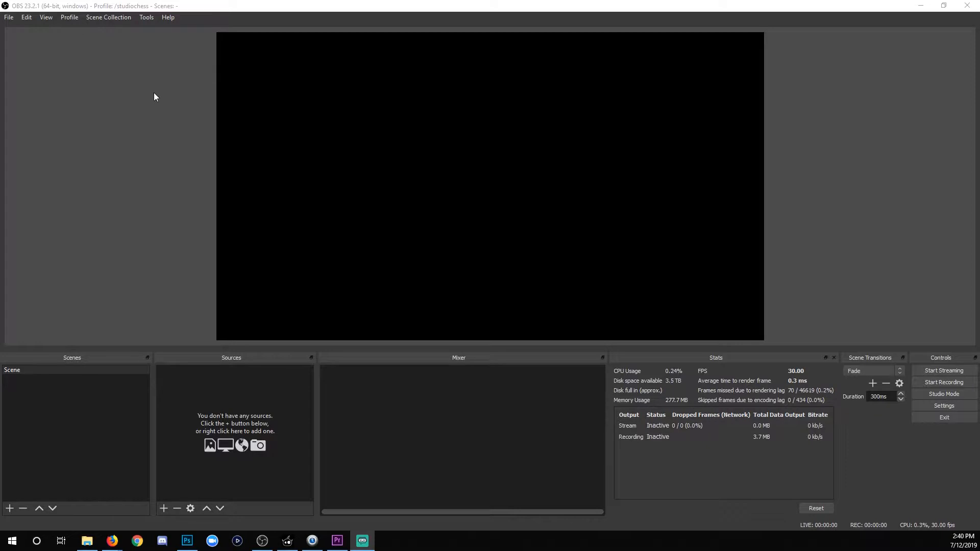
Step: Open the Sources + list to confirm NDI Source is now listed
left_click(163, 508)
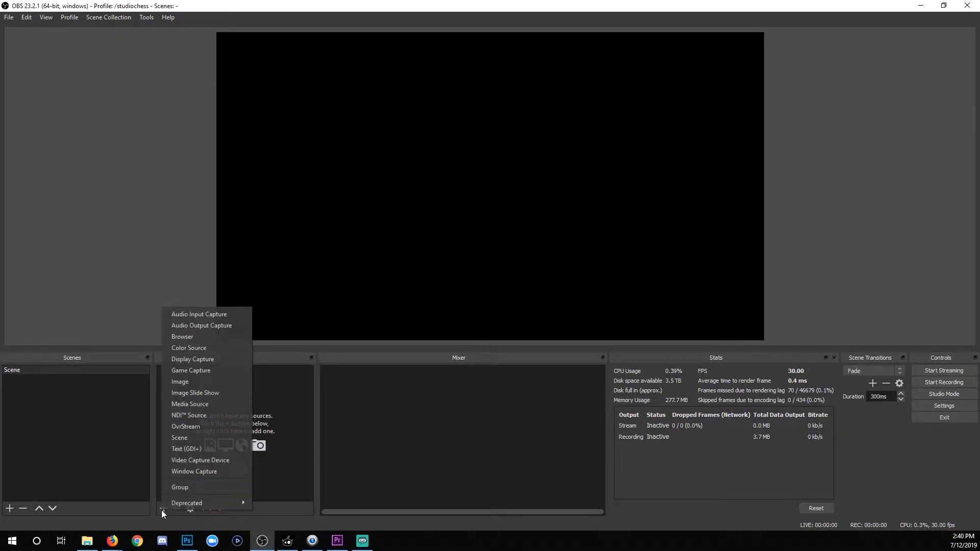
mouse_move(206, 415)
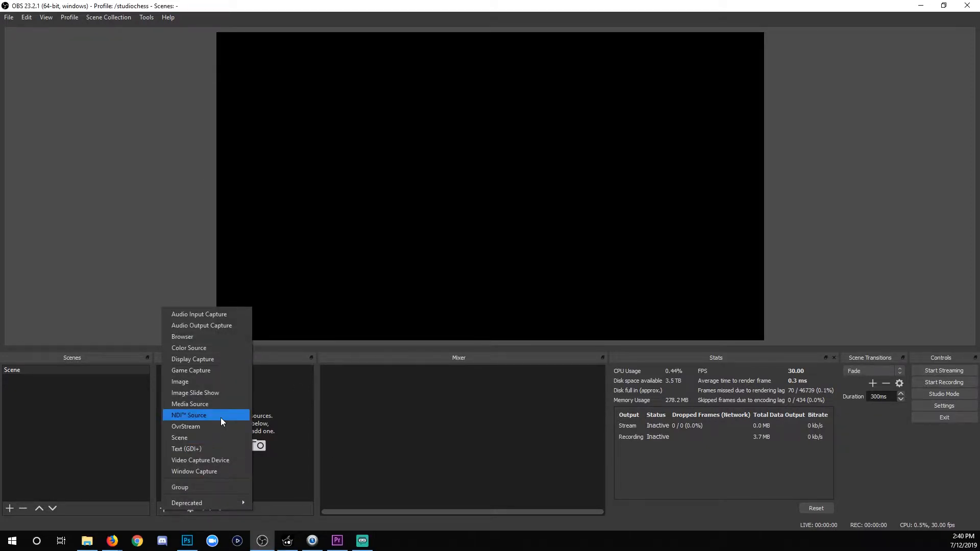
mouse_move(226, 418)
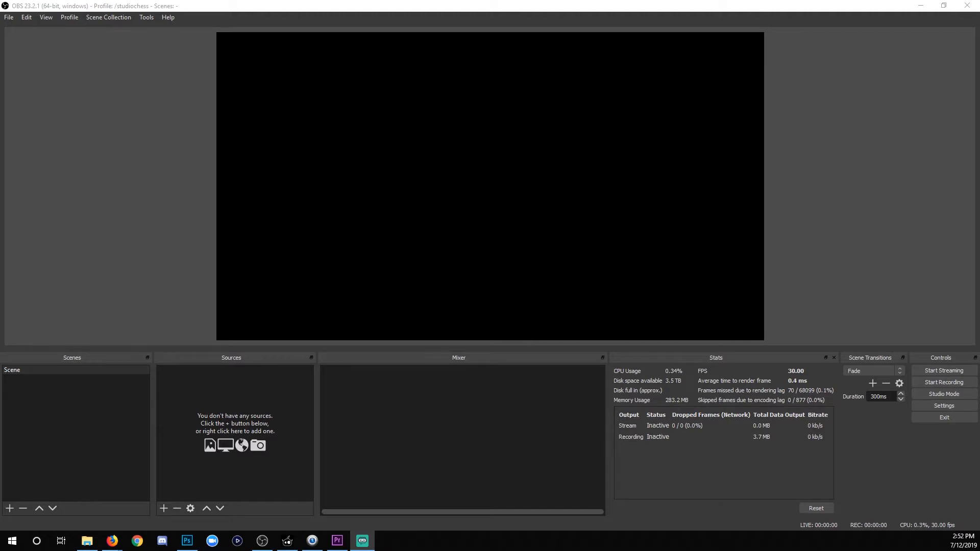
Step: Enable Main Output in Tools > NDI Output settings, named 'Gaming Comp', and confirm
left_click(145, 17)
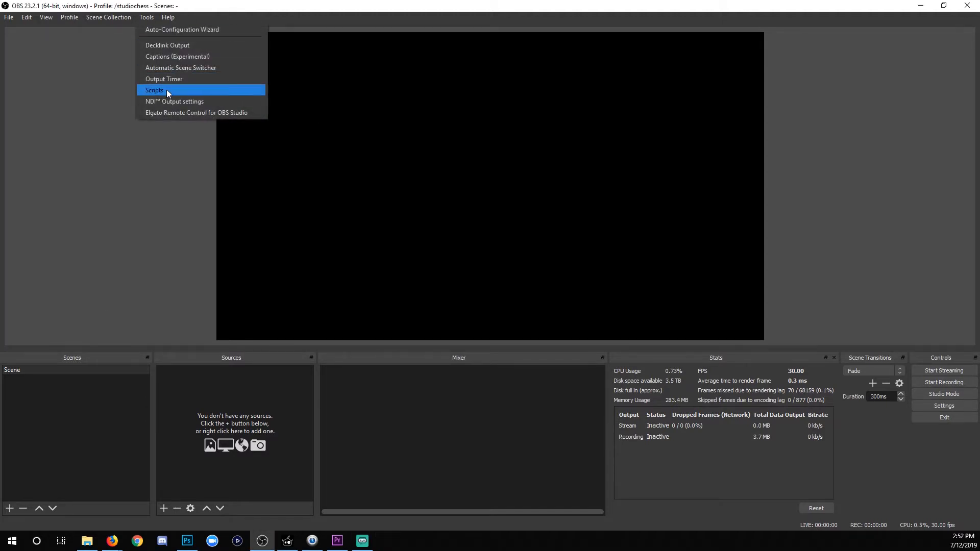
left_click(175, 101)
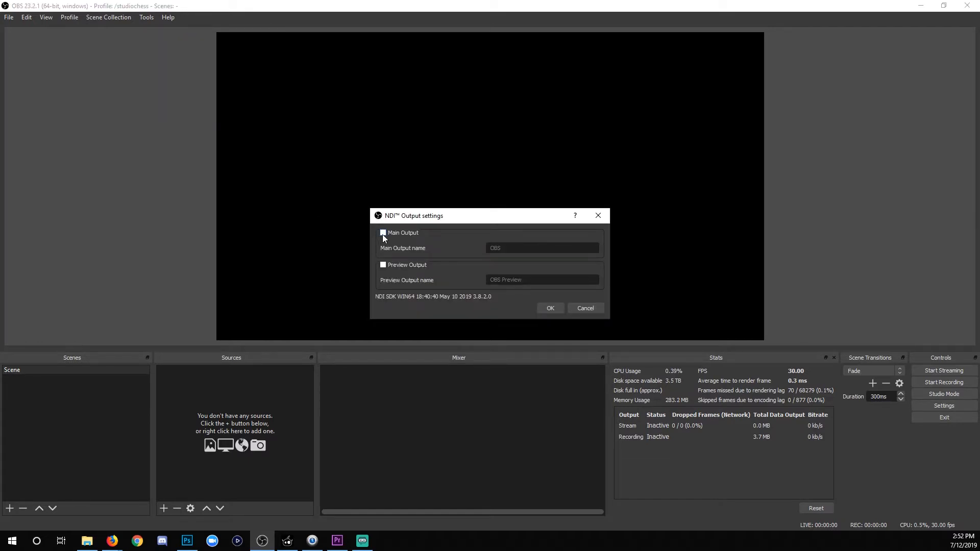
left_click(383, 233)
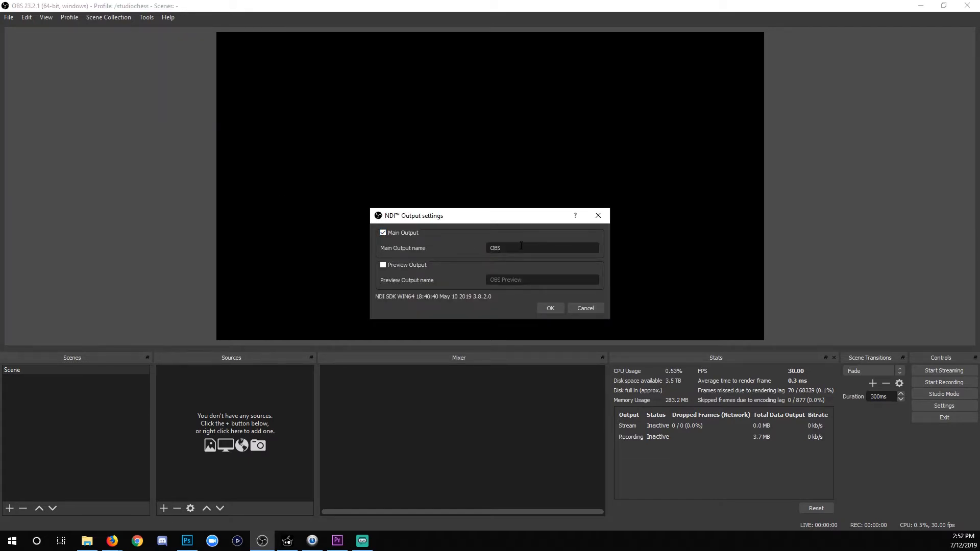
double_click(495, 248)
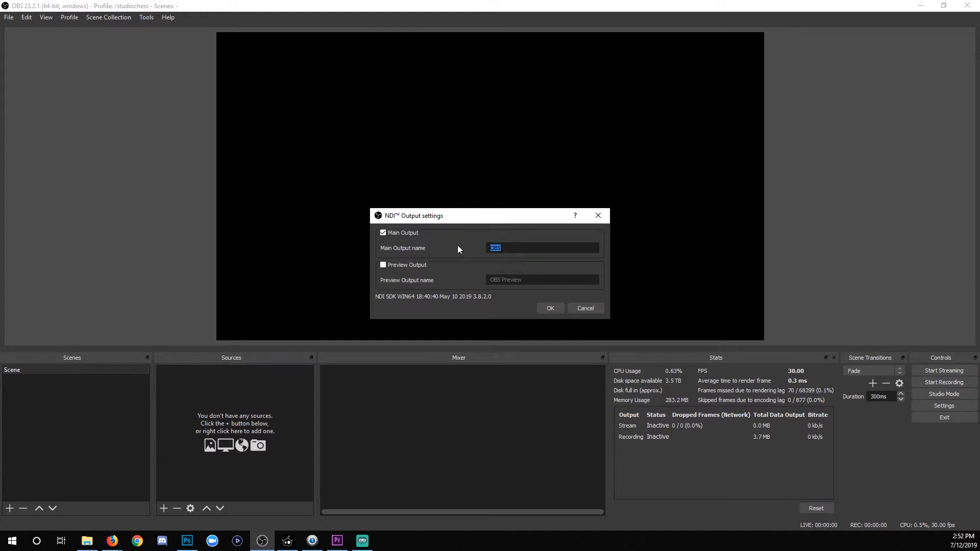
type("Gaming Comp")
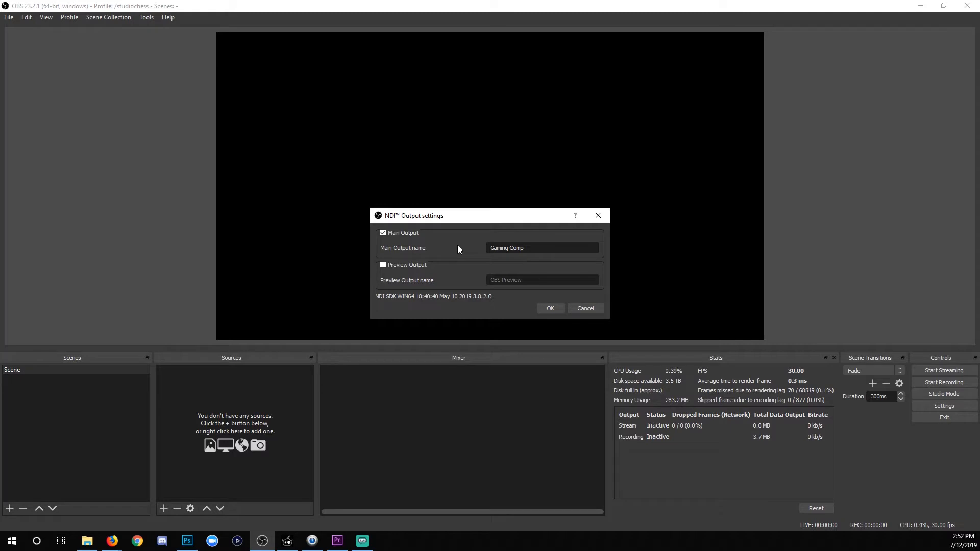
left_click(548, 307)
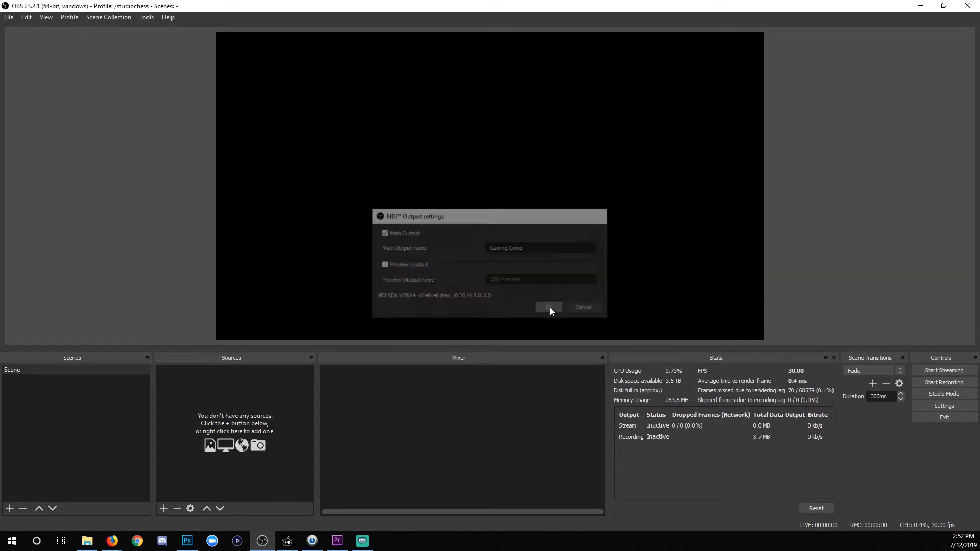
left_click(549, 307)
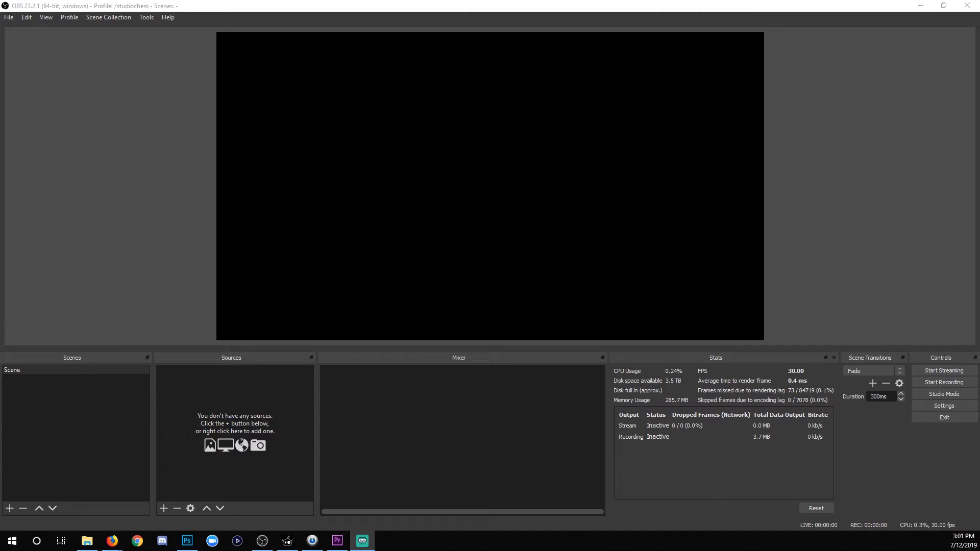
Step: Add an NDI Source with the default name, receiving the Gaming Comp feed
left_click(163, 509)
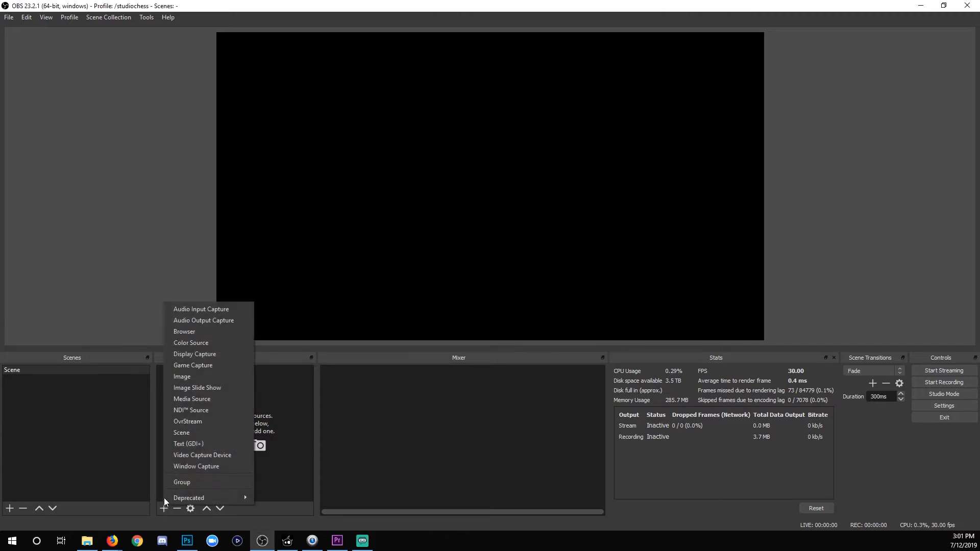
left_click(191, 410)
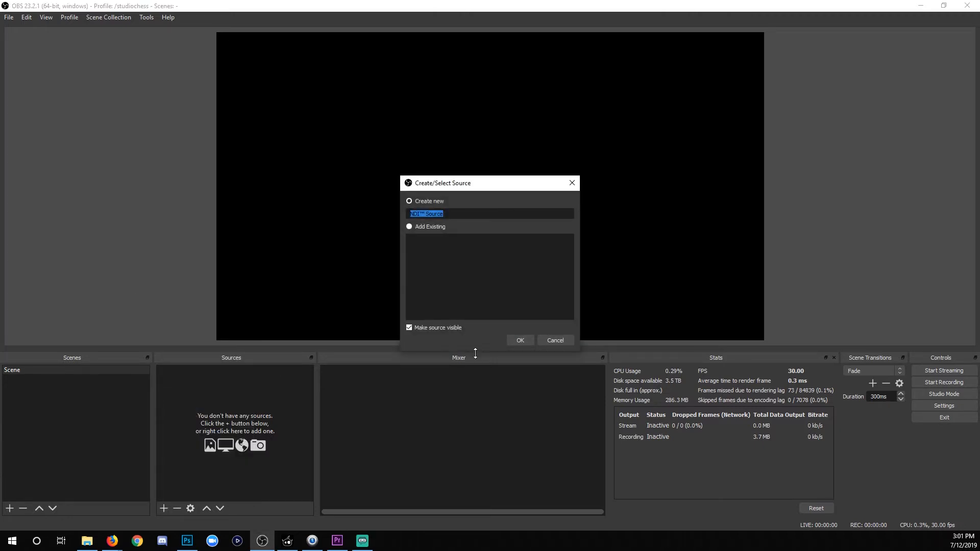
left_click(519, 340)
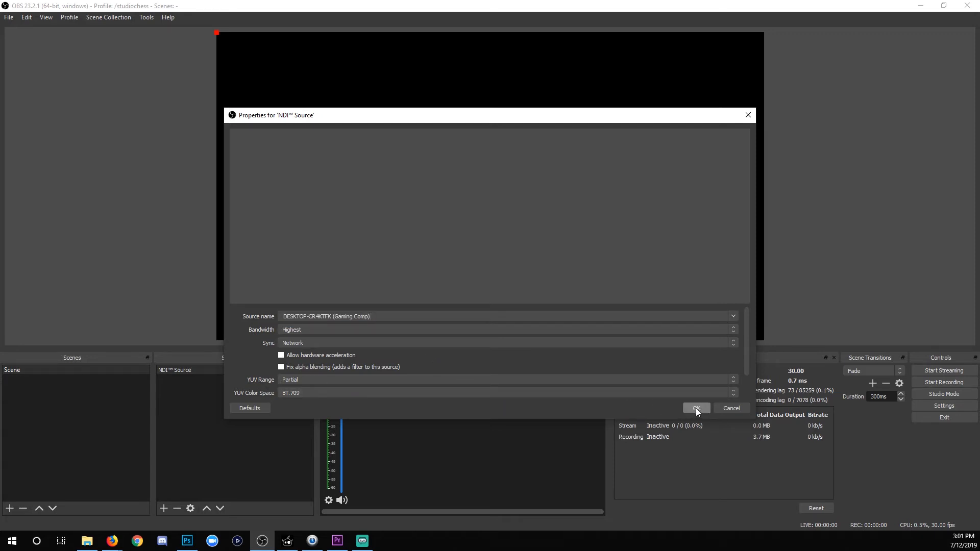
left_click(696, 408)
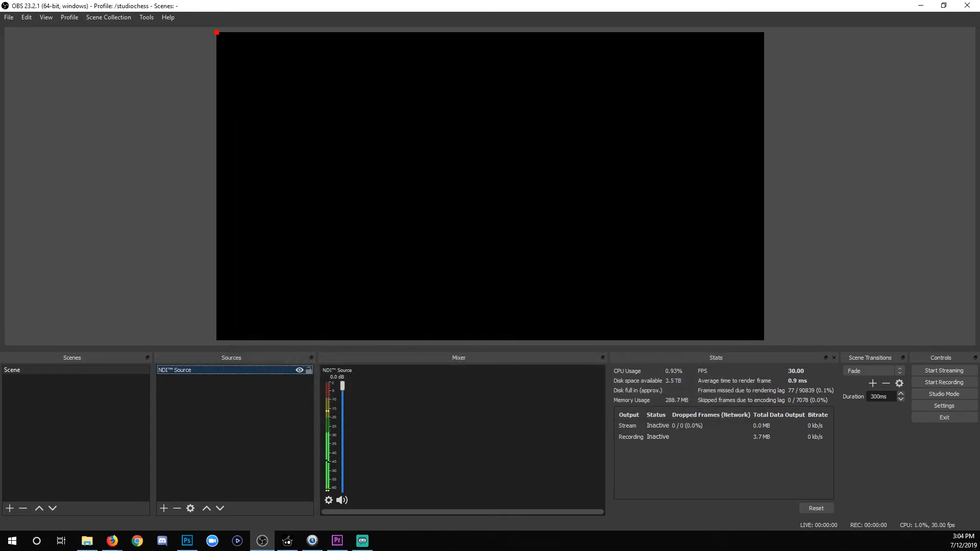